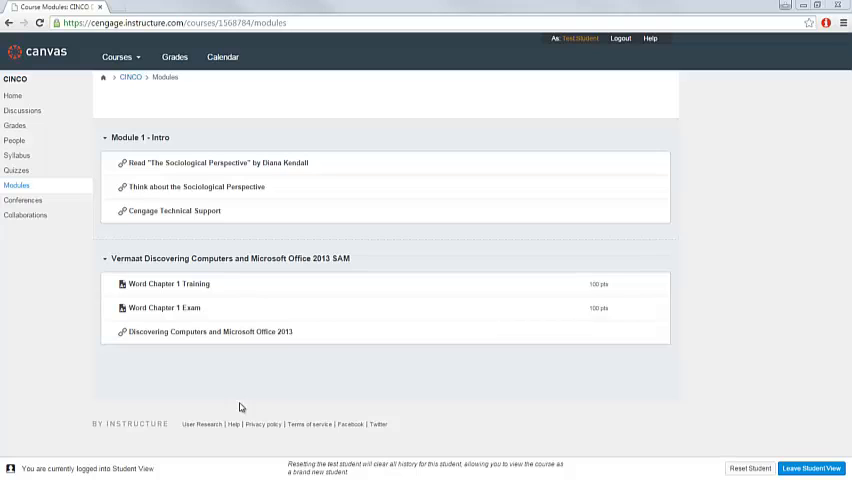
mouse_move(14, 313)
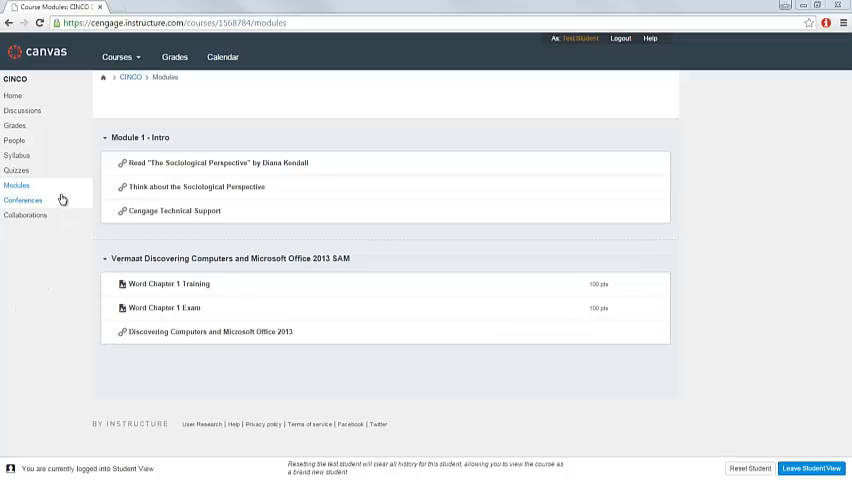
mouse_move(58, 194)
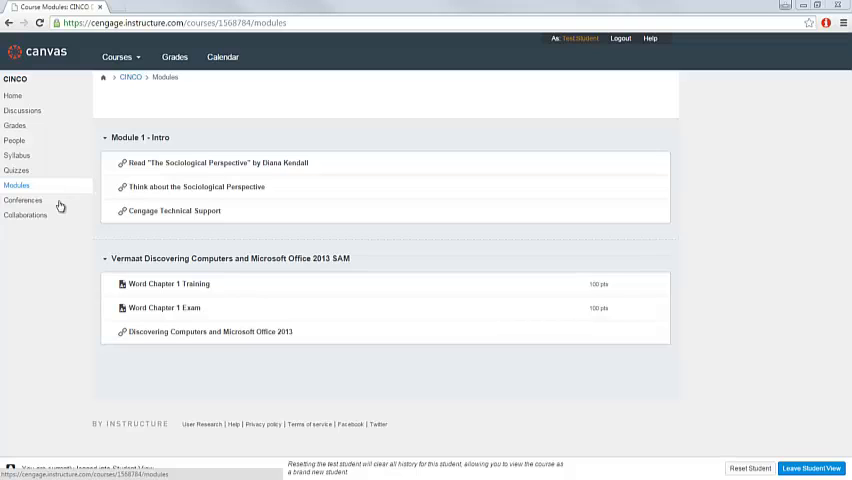
mouse_move(86, 300)
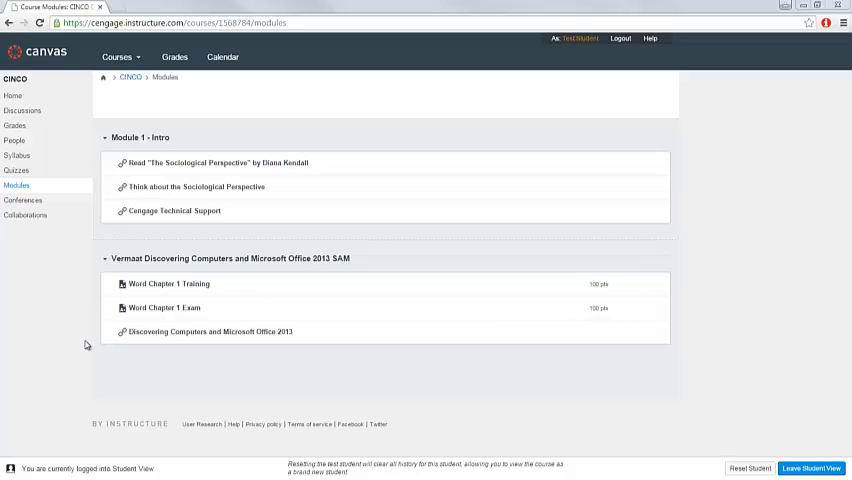
mouse_move(92, 285)
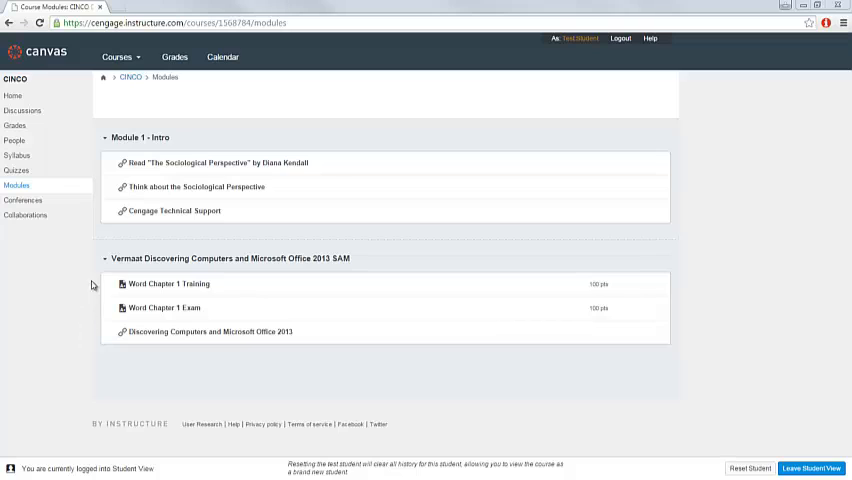
mouse_move(102, 357)
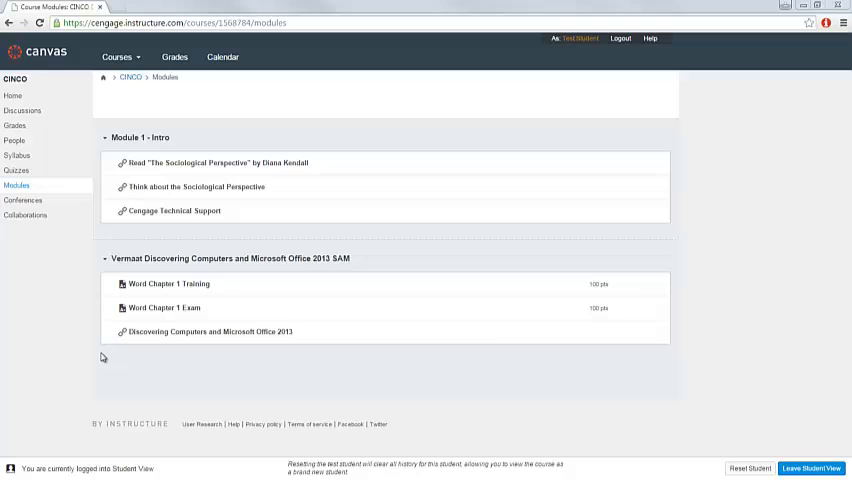
mouse_move(72, 298)
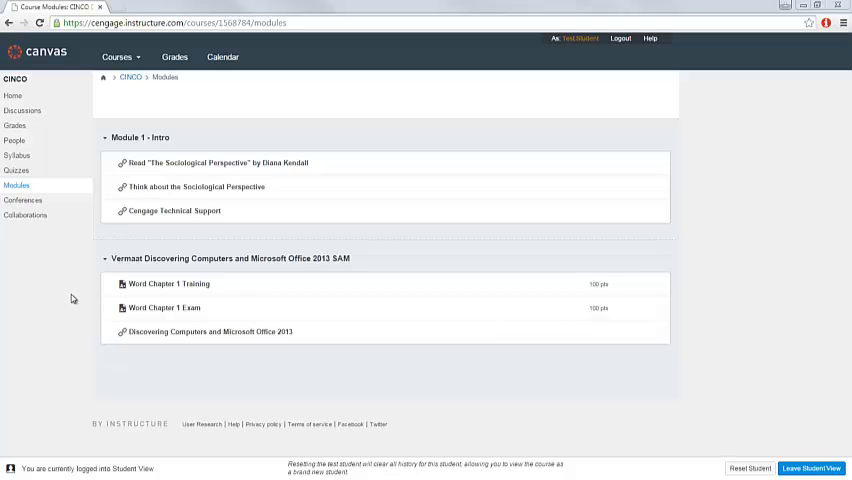
mouse_move(250, 289)
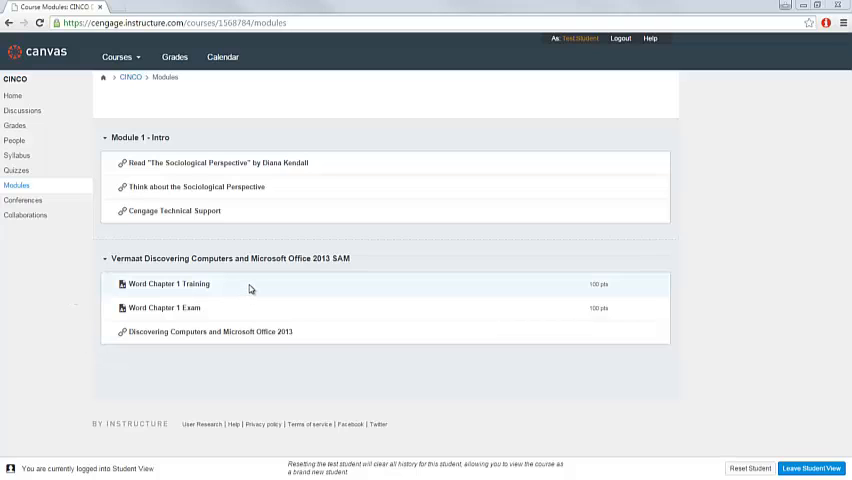
mouse_move(165, 284)
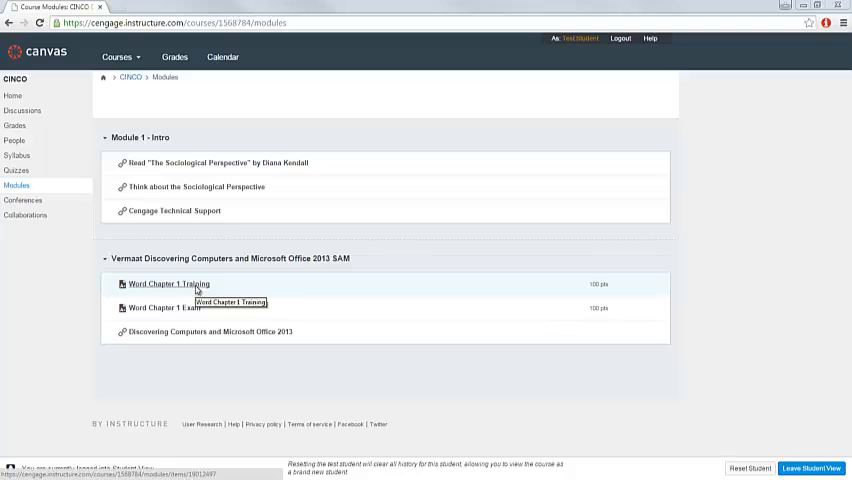
Step: Launch 'Word Chapter 1 Training' from Modules into a new SAM browser window
left_click(166, 284)
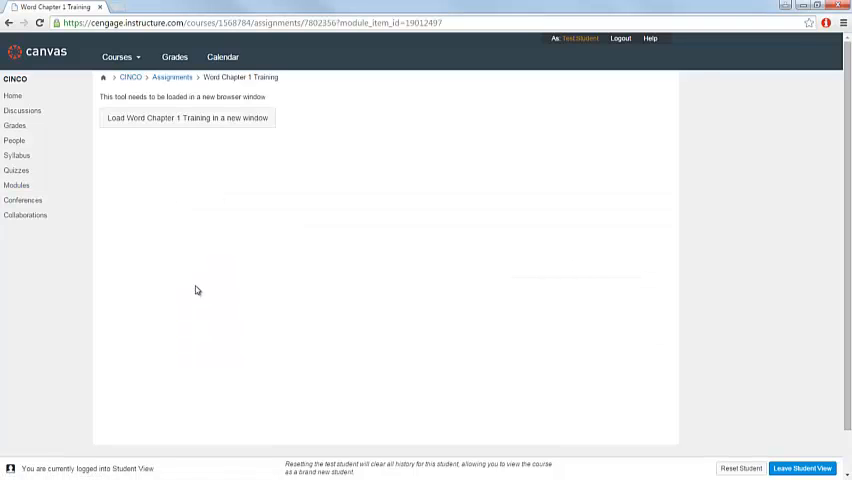
mouse_move(198, 128)
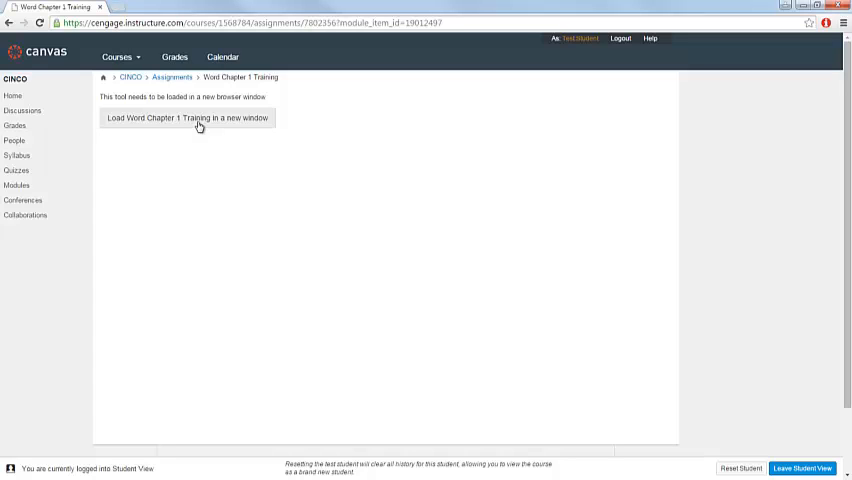
left_click(188, 118)
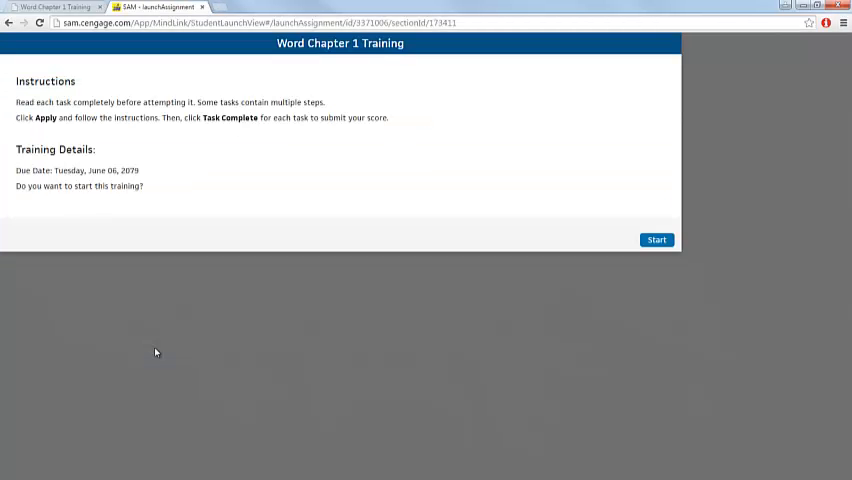
mouse_move(166, 351)
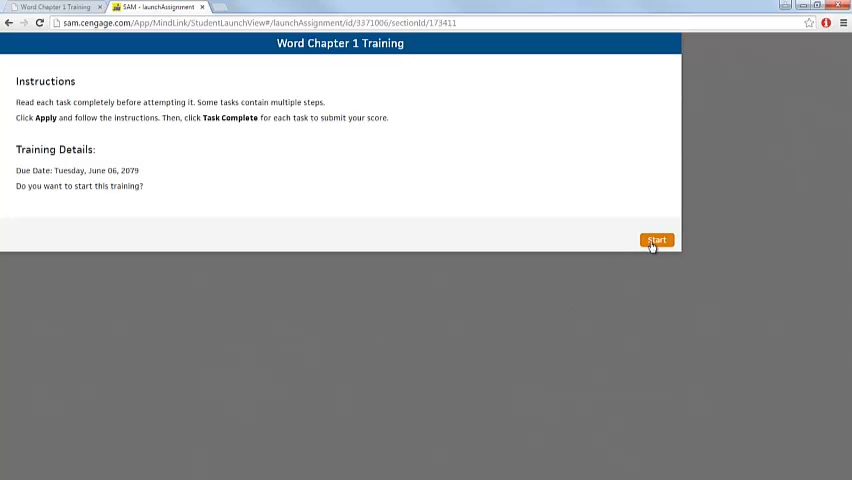
Step: Start the Word Chapter 1 Training in SAM and return to its Canvas page
left_click(656, 240)
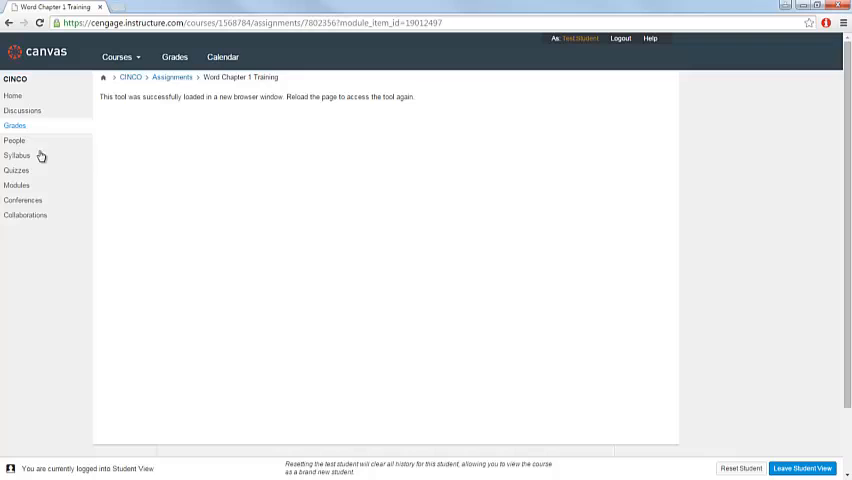
Step: From Modules, launch 'Word Chapter 1 Exam' into SAM and return to its Canvas page
left_click(17, 185)
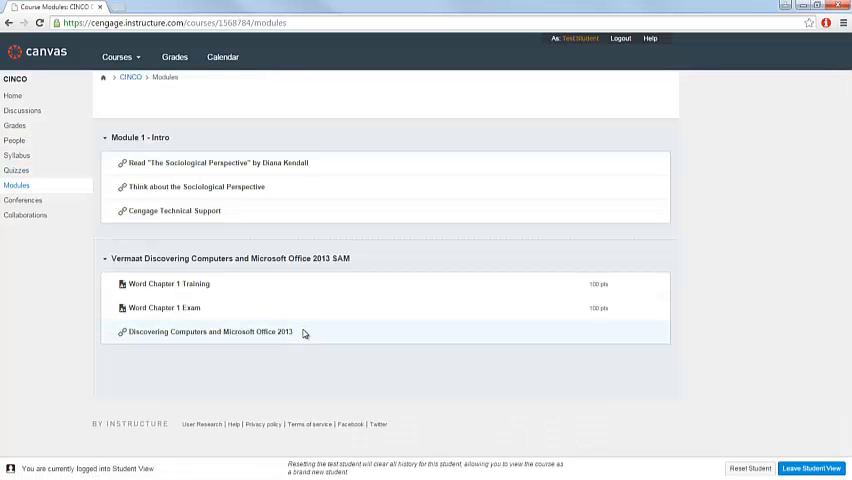
mouse_move(221, 399)
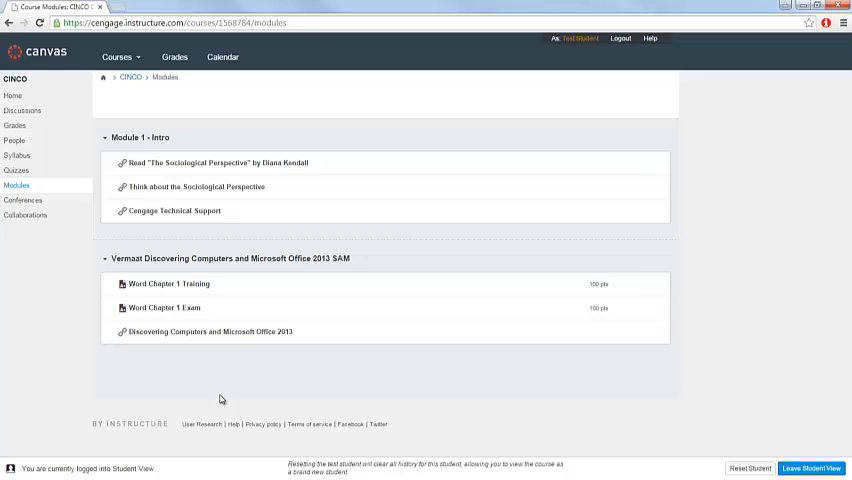
mouse_move(91, 312)
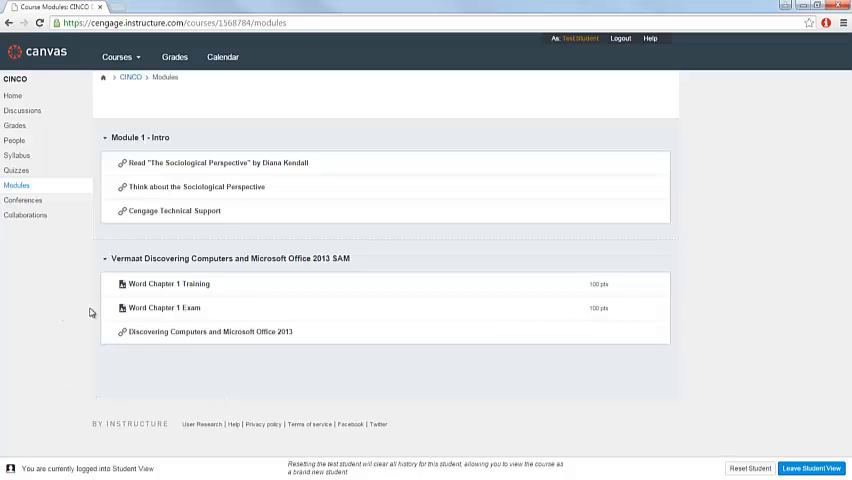
left_click(168, 307)
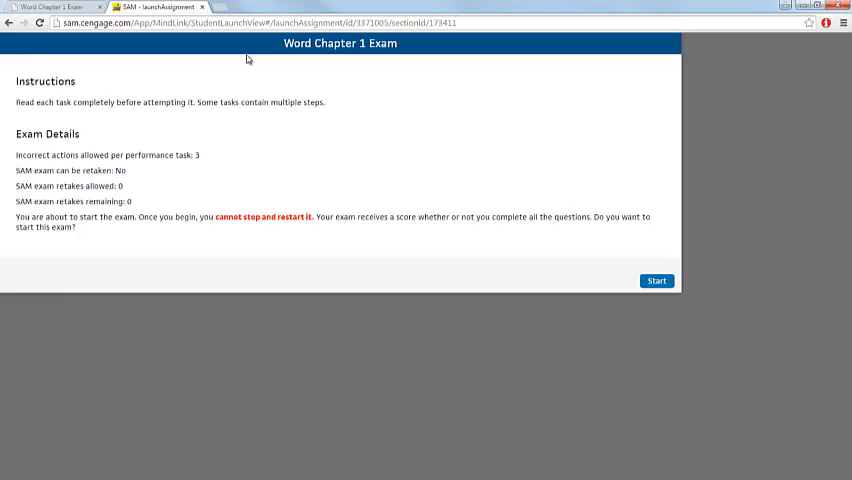
left_click(656, 280)
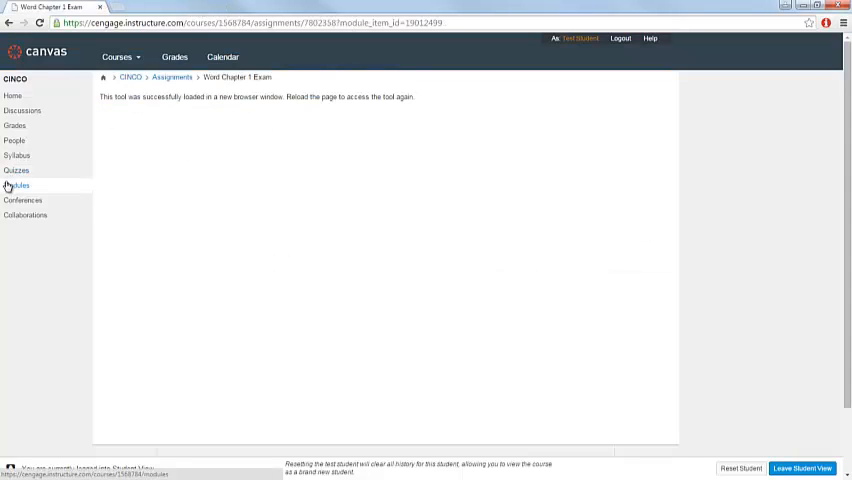
Step: From Modules, load 'Discovering Computers and Microsoft Office 2013' eBook in a new Cengage window
left_click(15, 185)
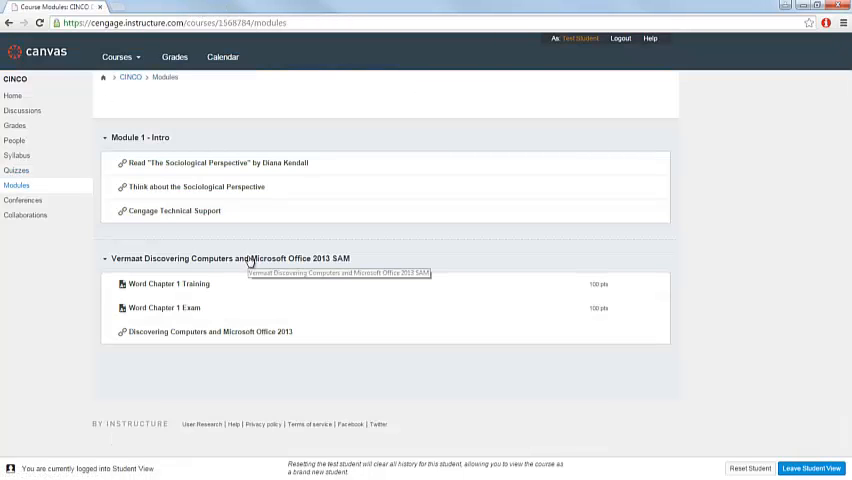
mouse_move(68, 307)
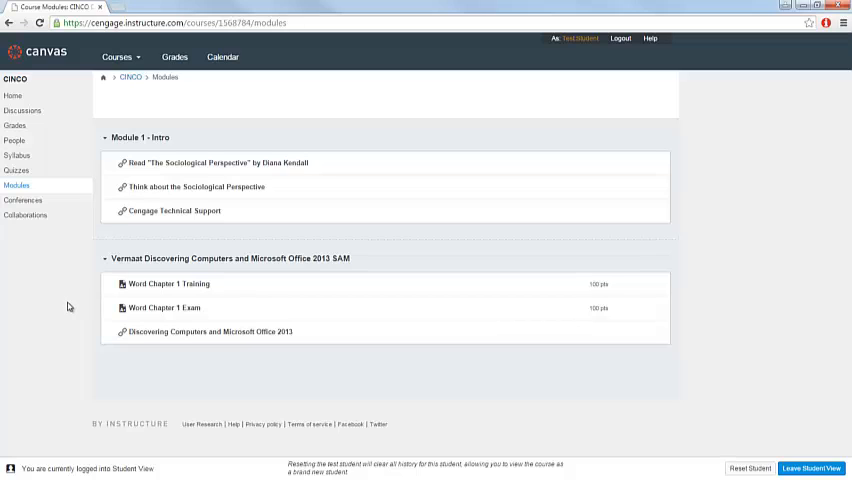
left_click(207, 331)
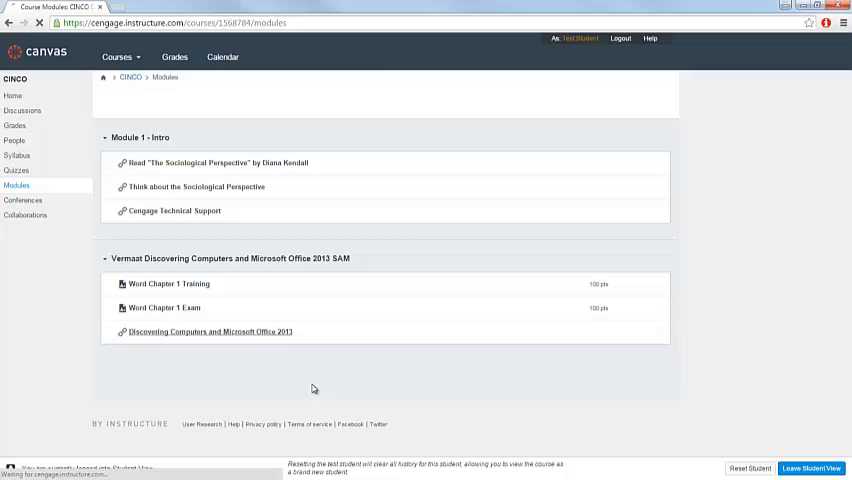
left_click(208, 331)
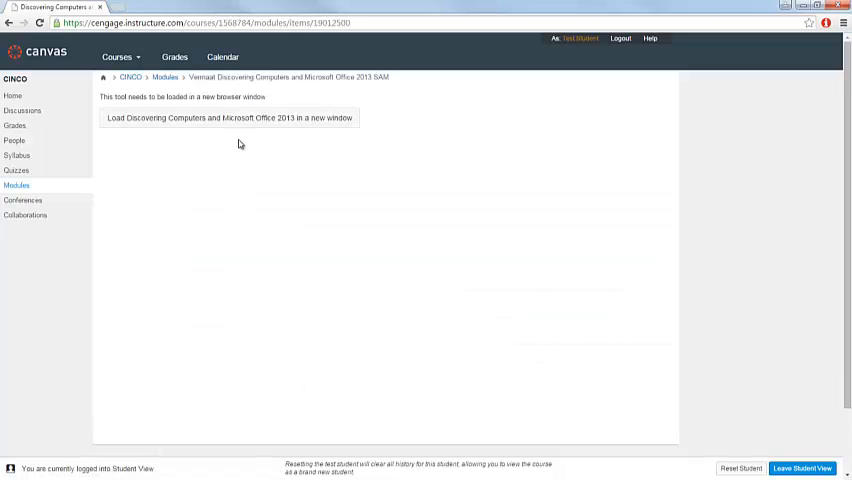
left_click(230, 118)
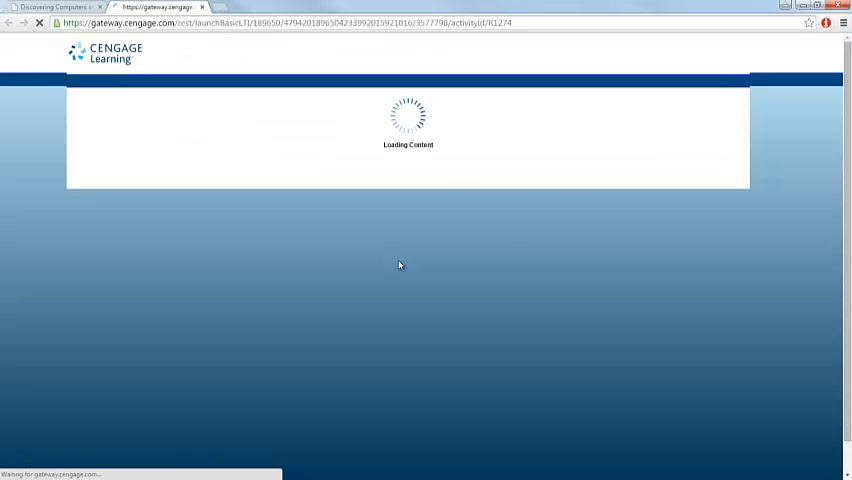